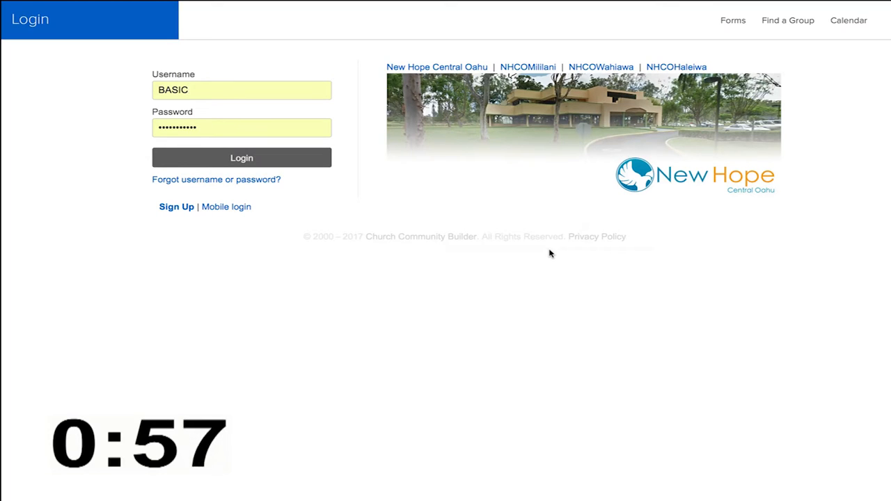
mouse_move(348, 168)
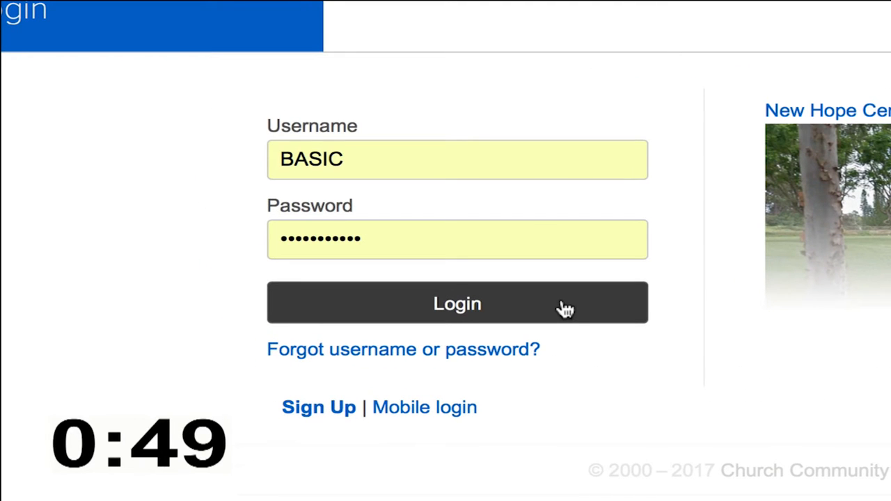
- Log in to the New Hope Connected portal with the entered credentials
click(457, 303)
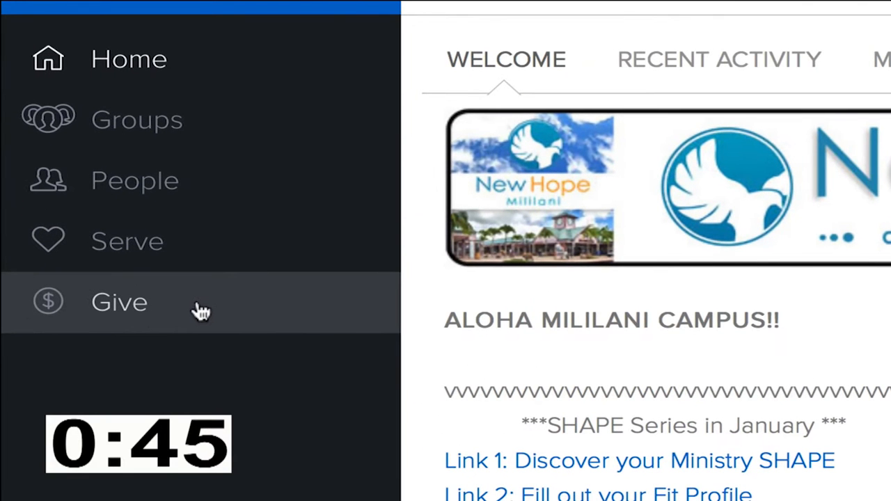
- Go to Give and show the Schedules / History page
click(119, 302)
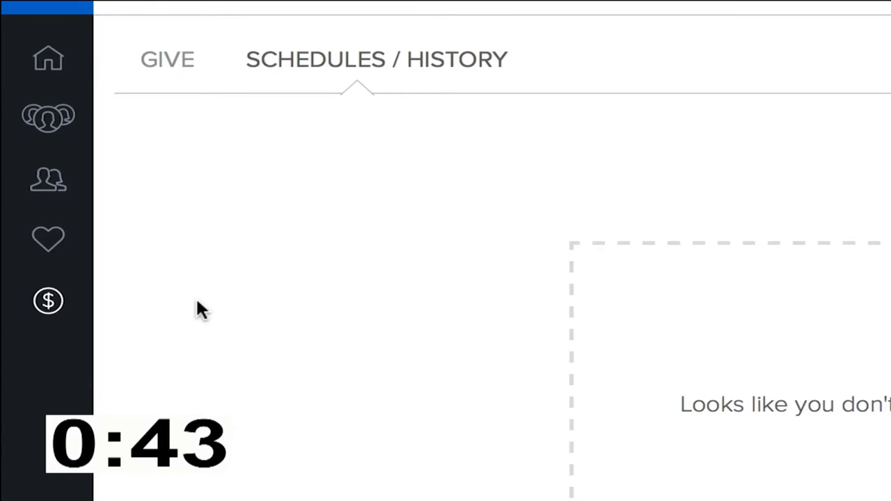
click(167, 59)
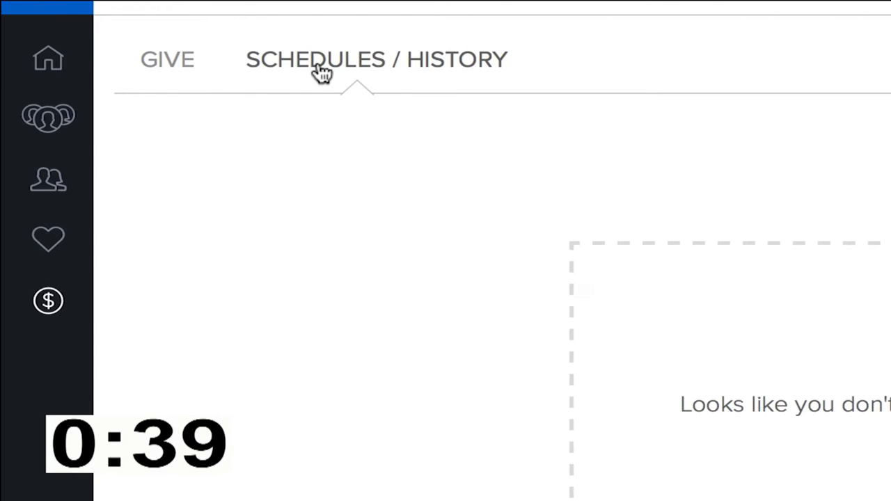
click(320, 59)
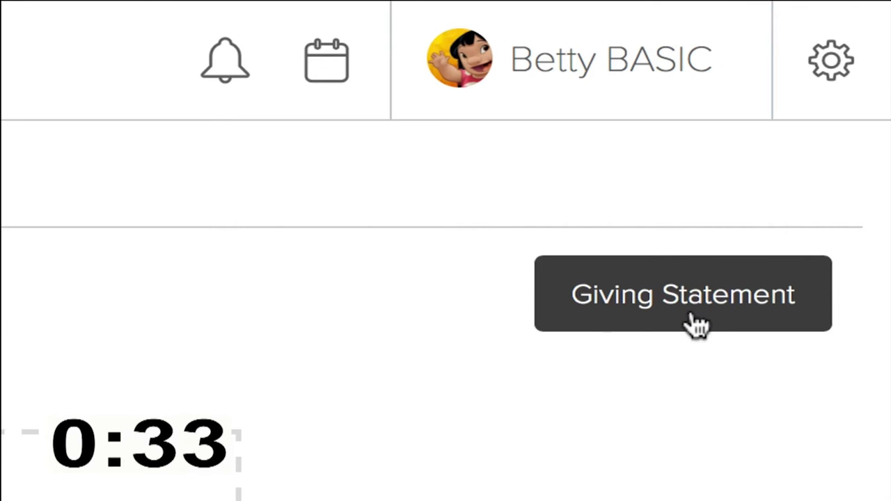
- Start a giving statement with the Quick Date Range set to Last Year
click(682, 293)
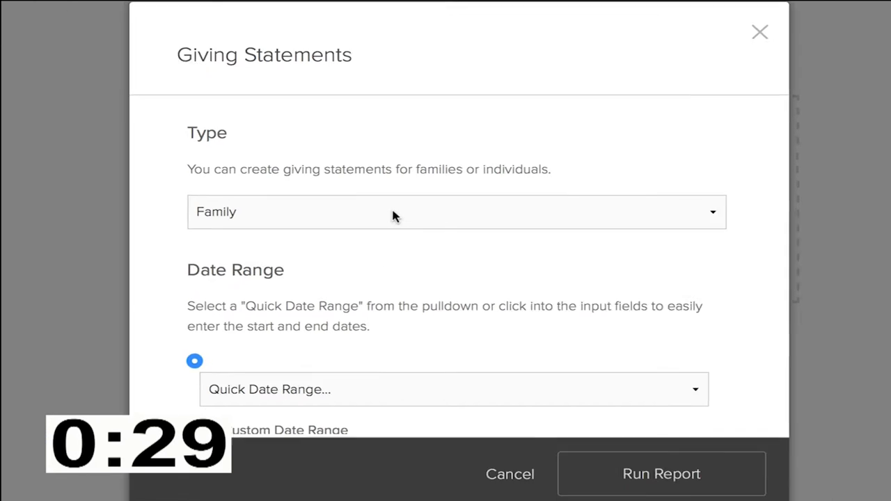
click(456, 212)
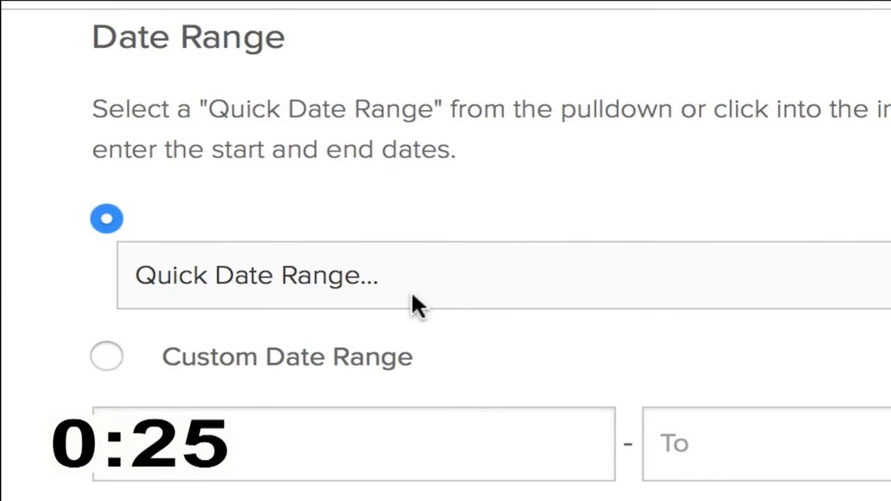
click(255, 274)
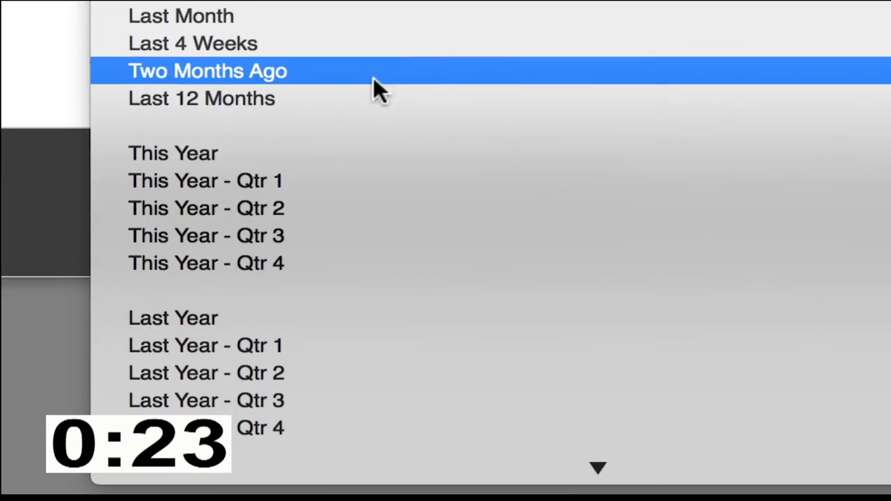
mouse_move(348, 318)
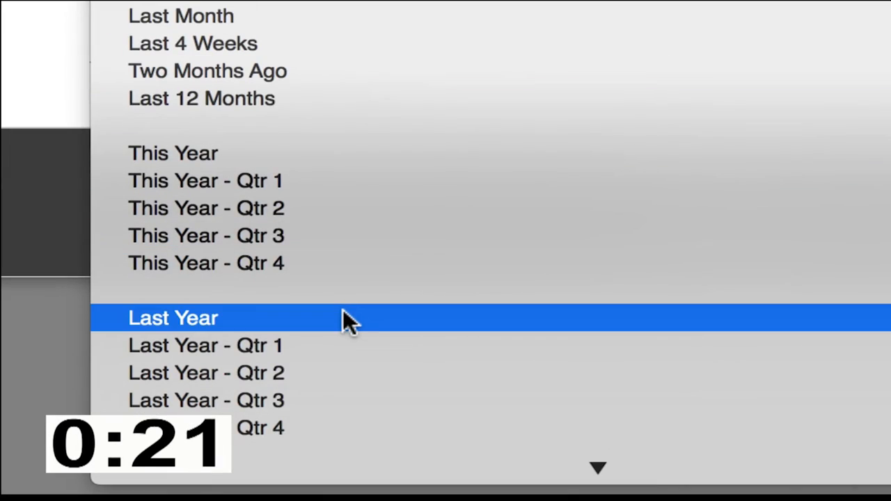
click(173, 317)
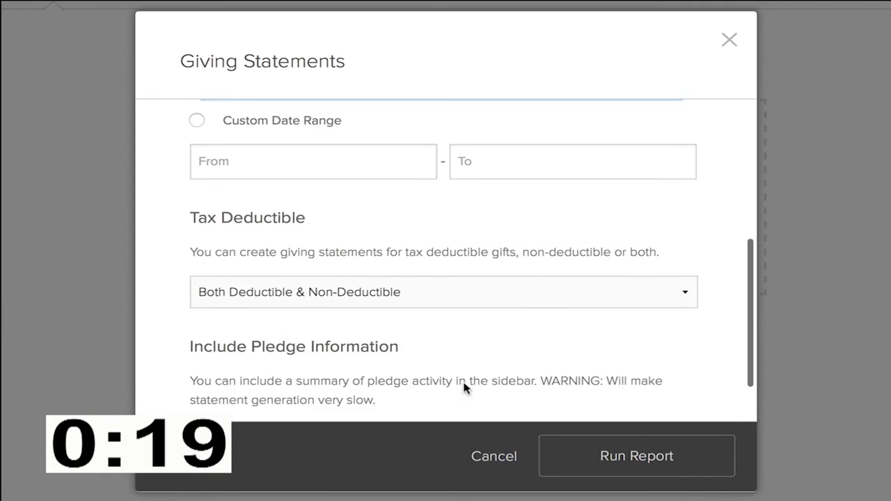
- Run the report with Tax Deductible set to Deductible Only, totaling $1,030.07
click(443, 292)
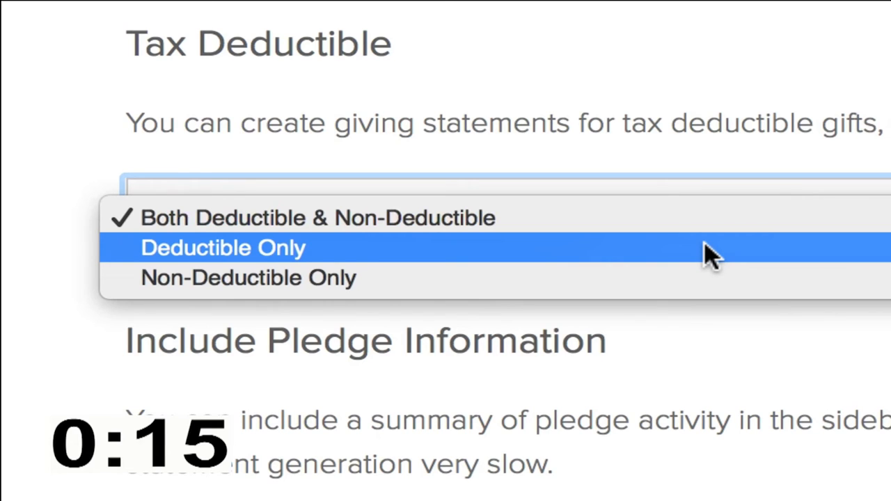
click(223, 247)
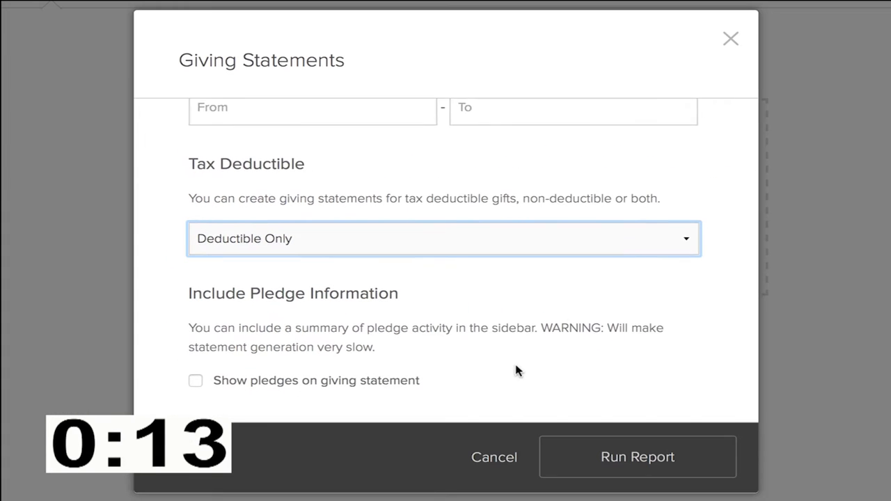
click(637, 457)
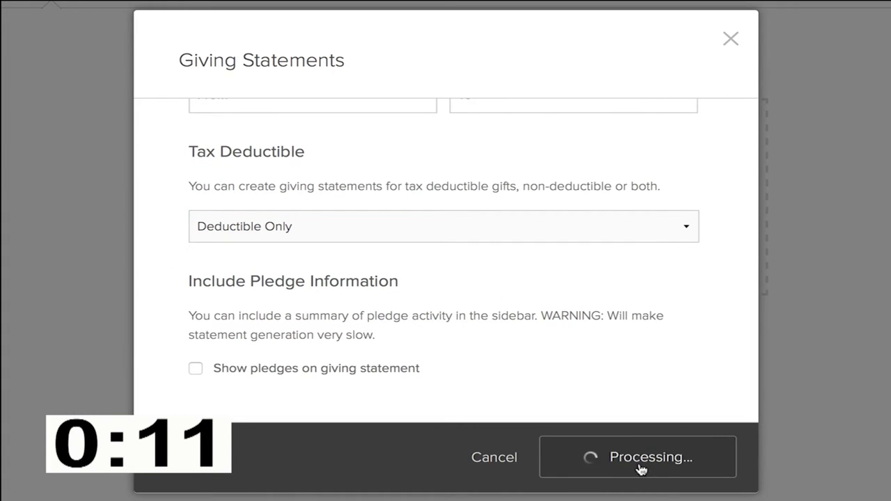
click(637, 457)
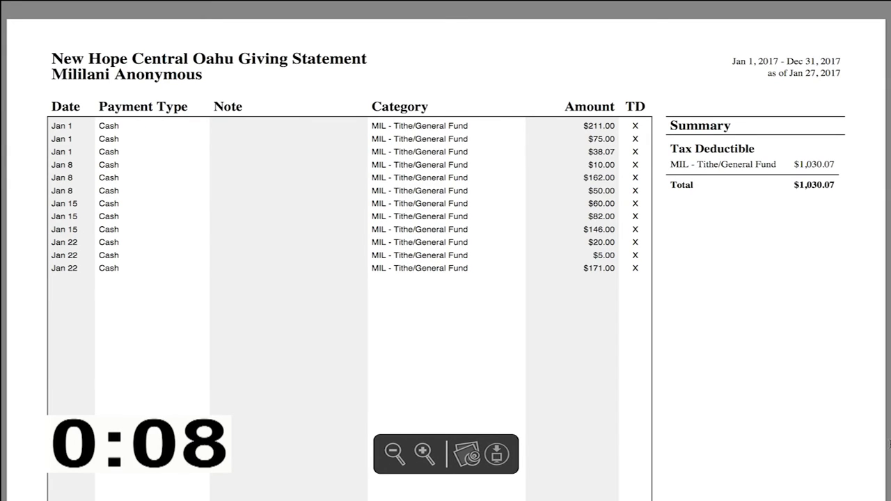